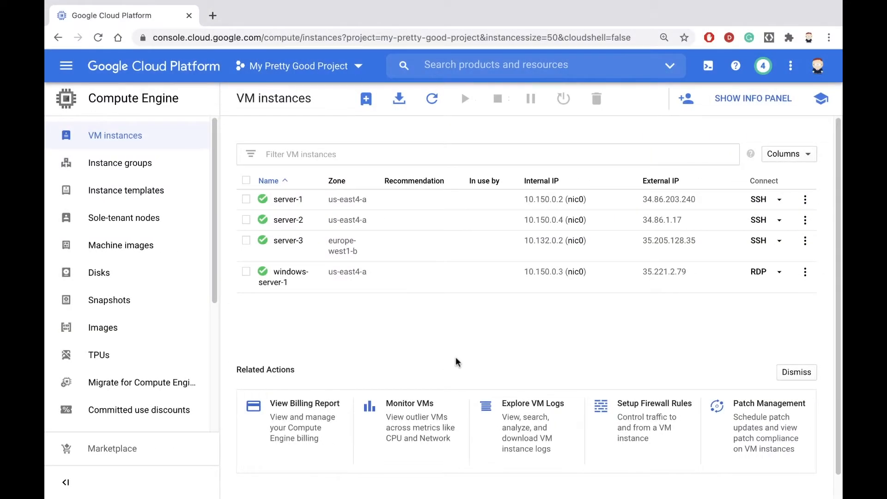
Start a new VM instance from the VM instances page.
{"action": "left_click", "coordinate": [366, 99]}
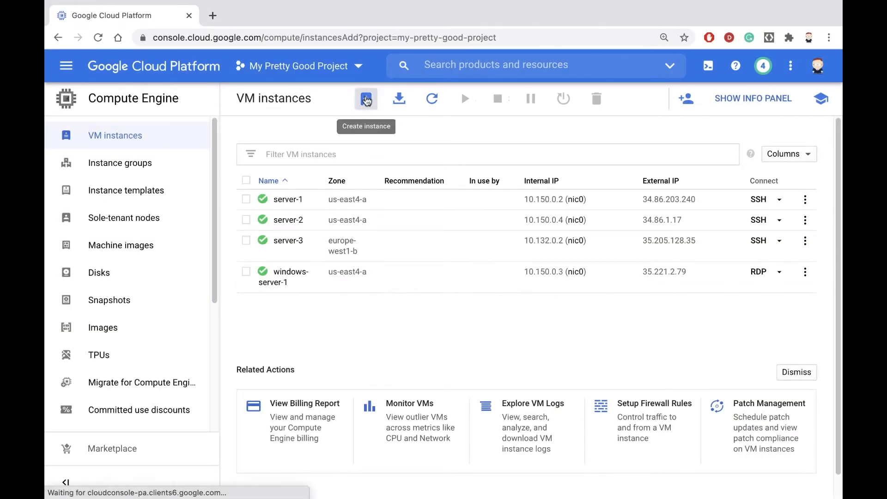
{"action": "left_click", "coordinate": [365, 98]}
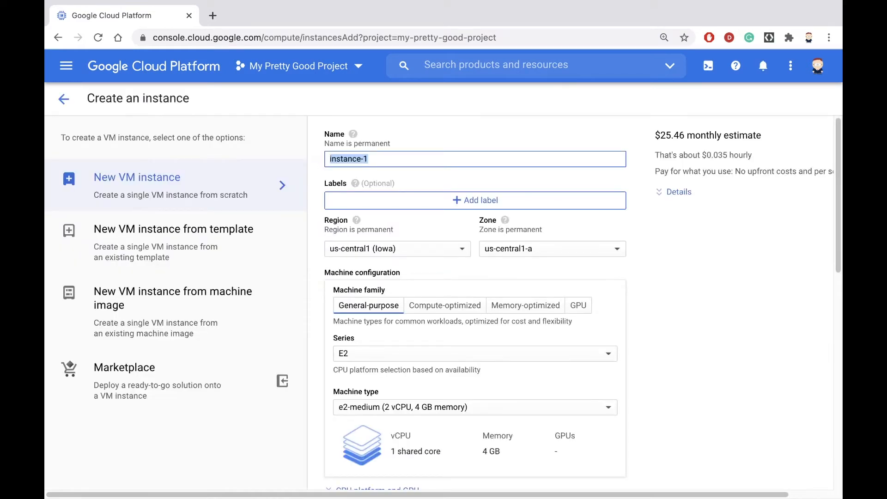
Name the VM 'space-invaders' and enable Allow HTTP traffic under Firewall.
{"action": "type", "text": "space-"}
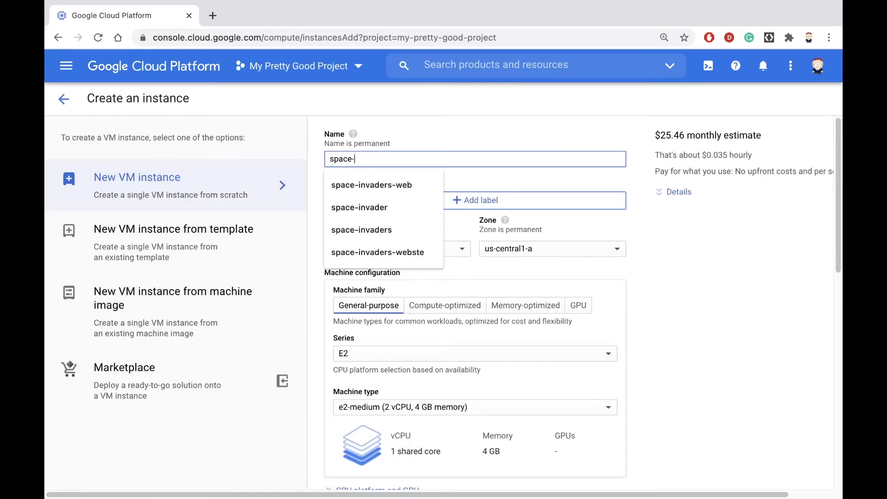
{"action": "type", "text": "invaders"}
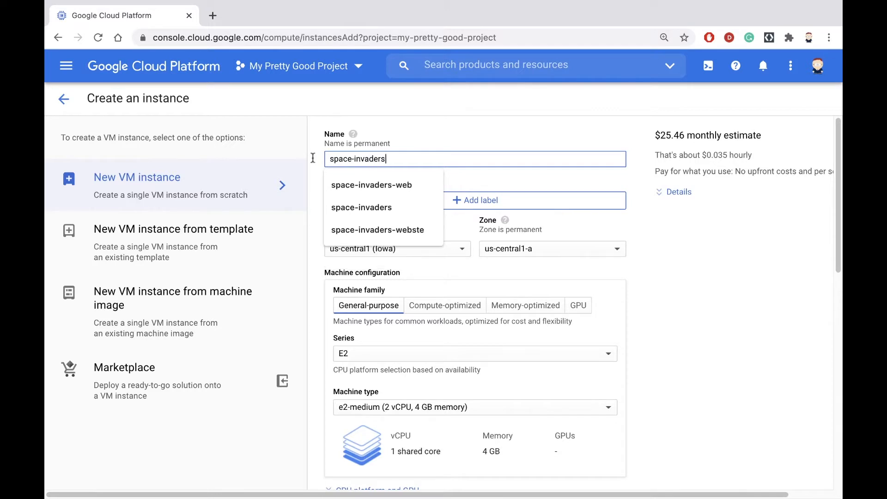
{"action": "scroll", "scroll_direction": "down", "scroll_amount": 3}
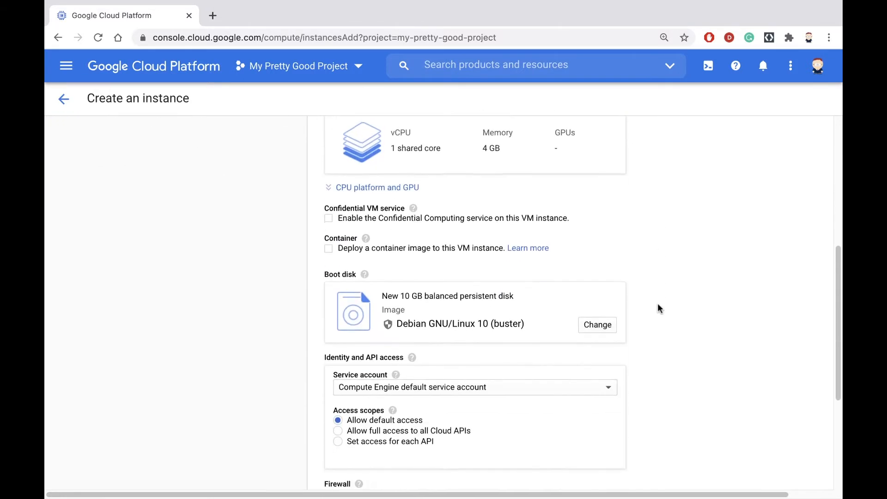
{"action": "scroll", "scroll_direction": "down", "scroll_amount": 3}
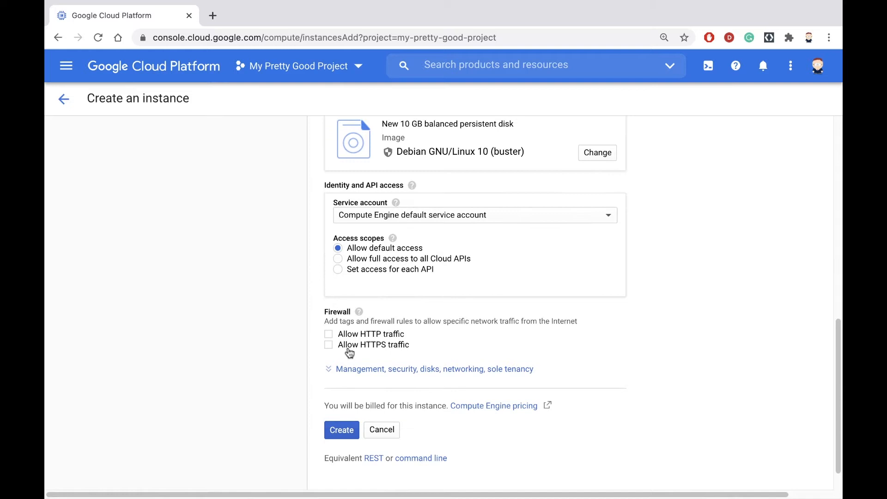
{"action": "left_click", "coordinate": [329, 334]}
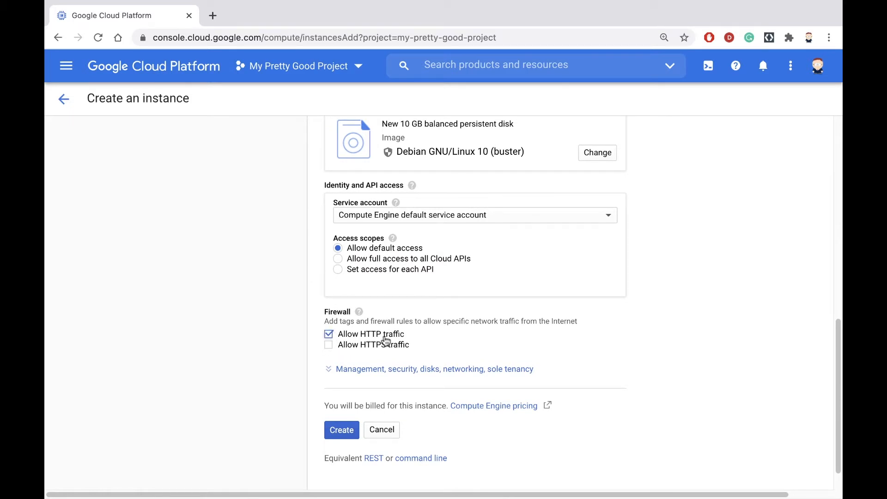
{"action": "scroll", "scroll_direction": "down", "scroll_amount": 3}
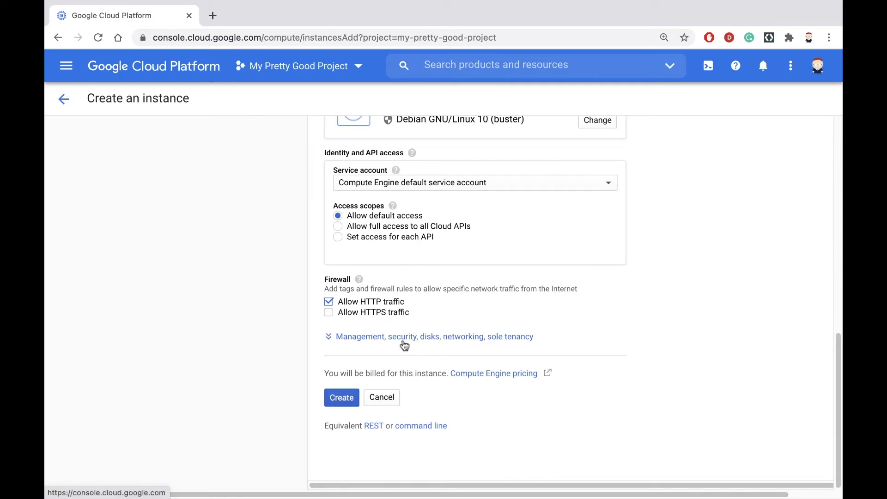
{"action": "mouse_move", "coordinate": [395, 341]}
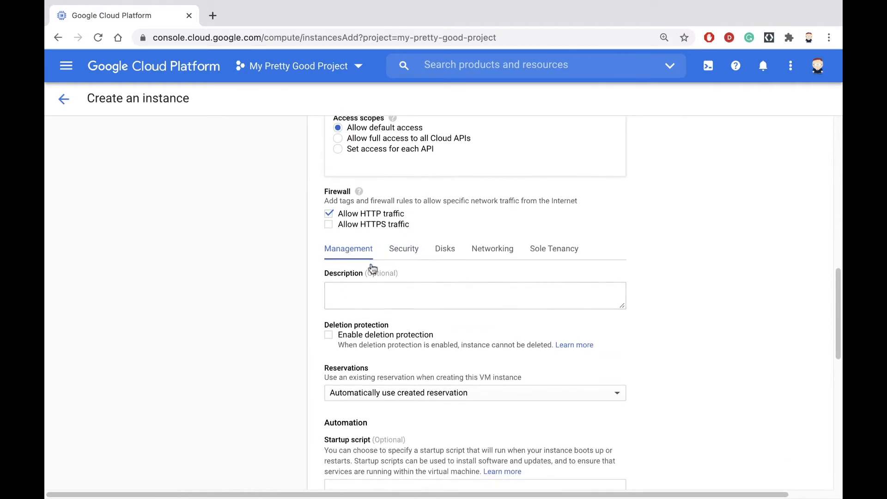
Reveal the Startup script field under management settings and enlarge its box.
{"action": "scroll", "scroll_direction": "down", "scroll_amount": 3}
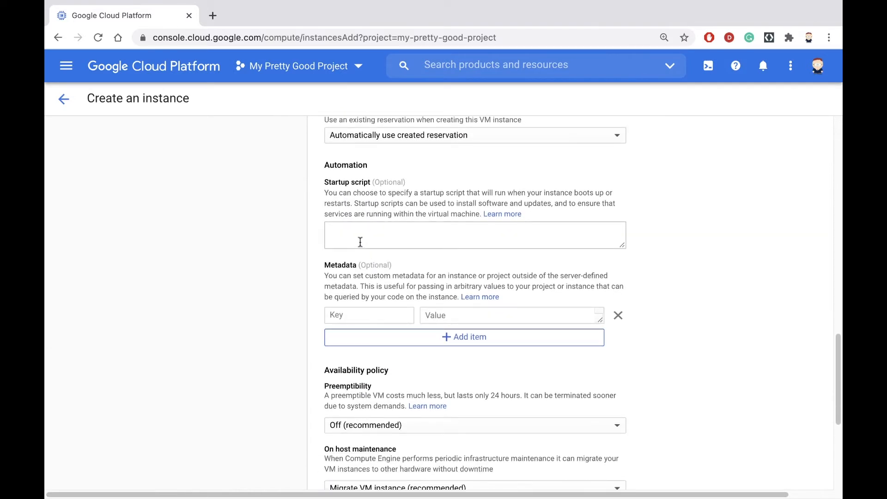
{"action": "left_click", "coordinate": [475, 235]}
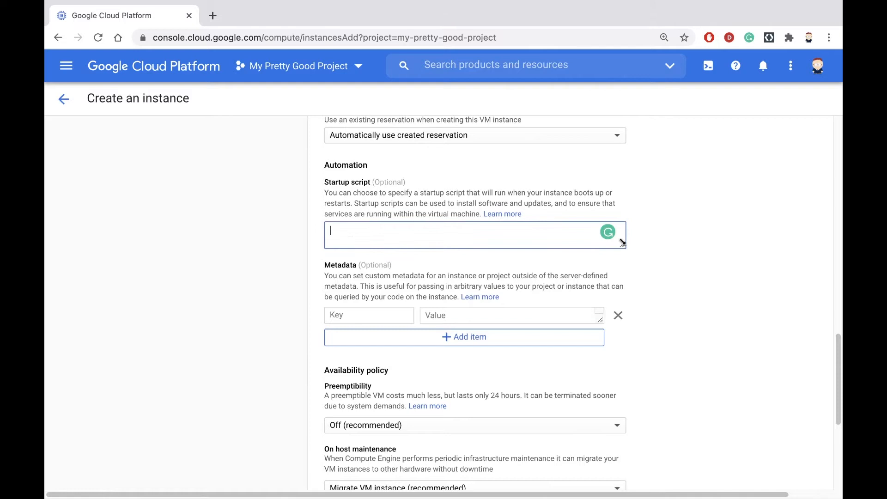
{"action": "left_click_drag", "start_coordinate": [621, 247], "coordinate": [621, 349]}
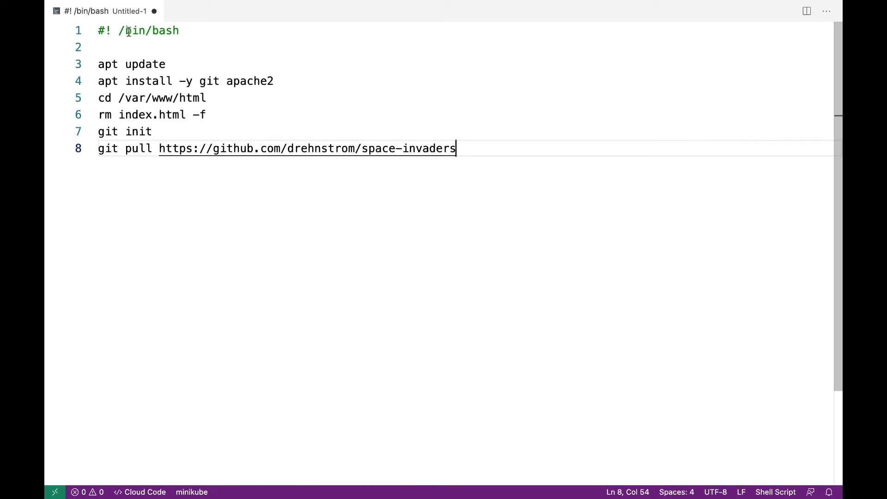
Review the bash script's install, web-root and git pull lines, then select it all to copy.
{"action": "left_click", "coordinate": [180, 31]}
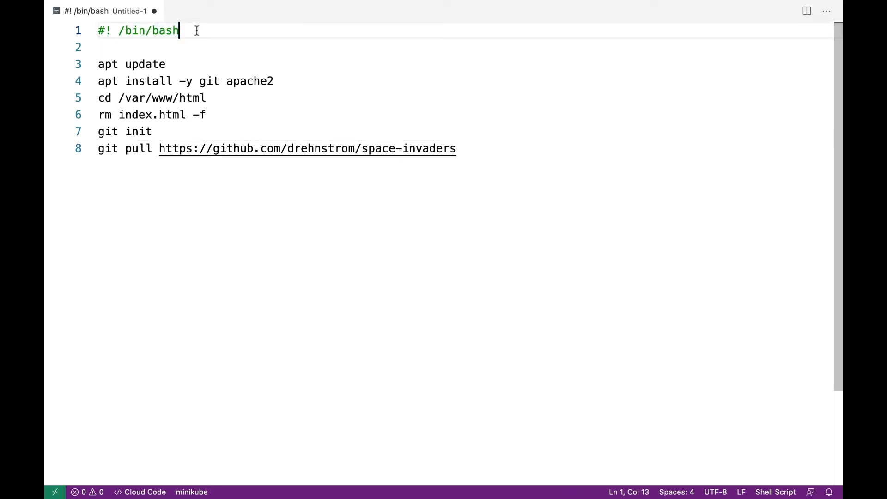
{"action": "left_click_drag", "start_coordinate": [98, 64], "coordinate": [272, 81]}
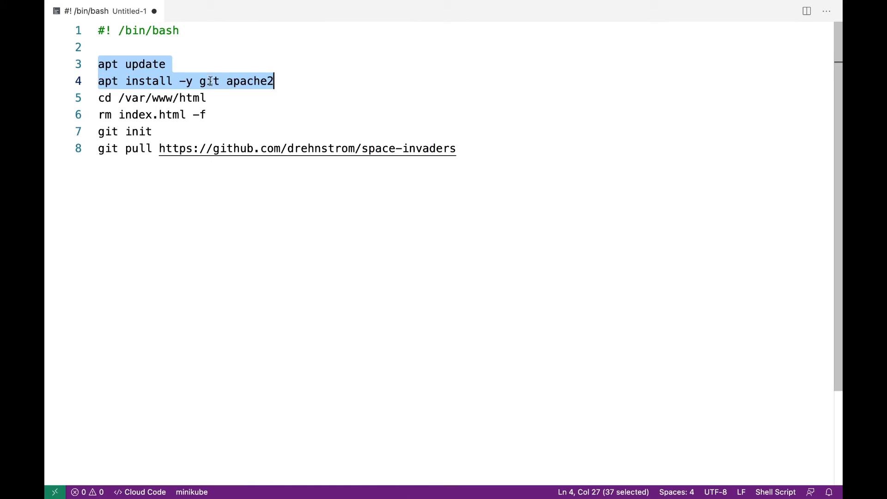
{"action": "left_click", "coordinate": [206, 98]}
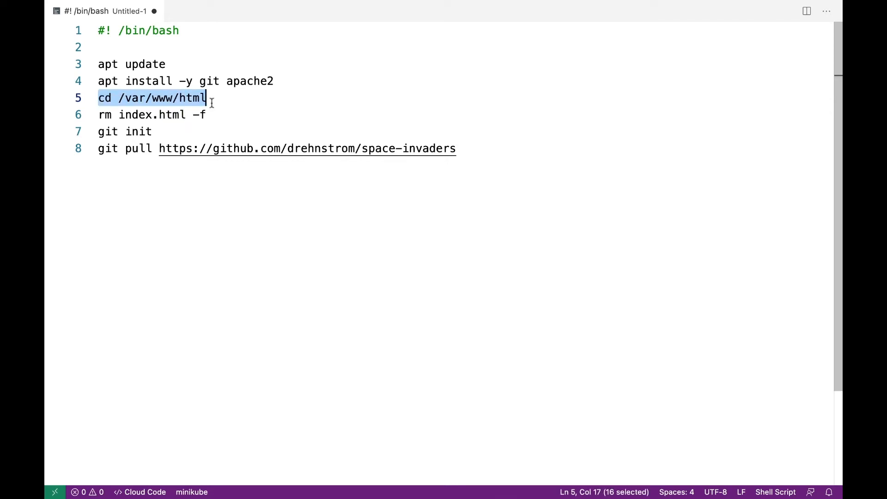
{"action": "left_click", "coordinate": [99, 114]}
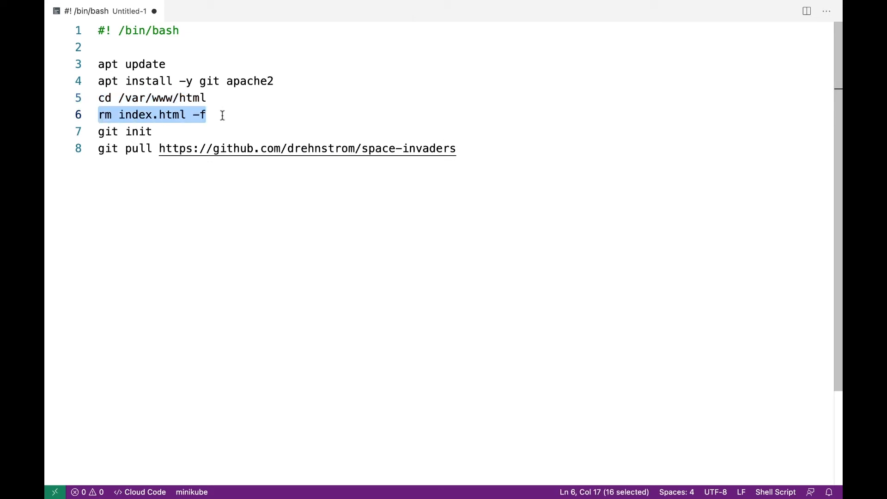
{"action": "left_click", "coordinate": [98, 131]}
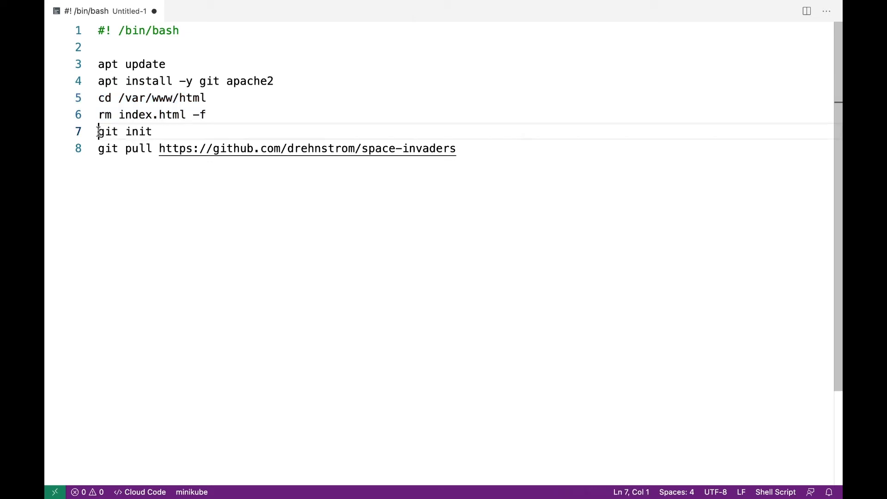
{"action": "double_click", "coordinate": [124, 131]}
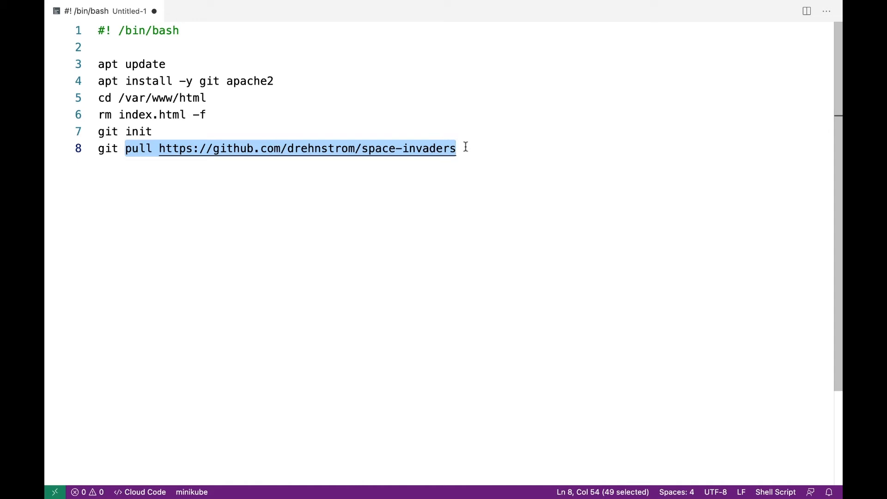
{"action": "left_click", "coordinate": [456, 148]}
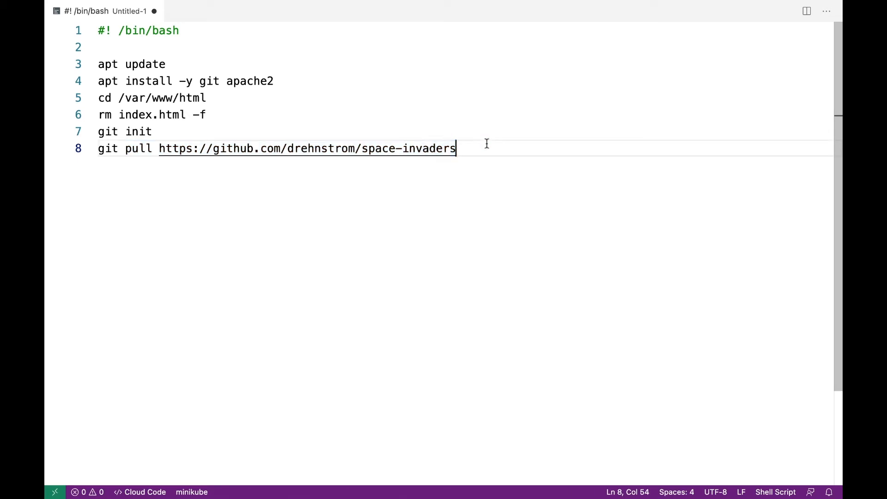
{"action": "key", "text": "ctrl+a"}
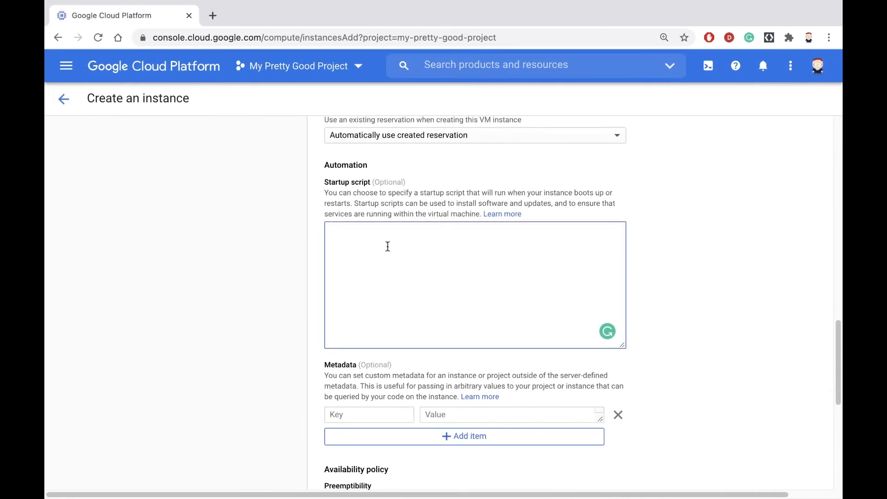
Paste the '#! /bin/bash' startup script and create the space-invaders VM.
{"action": "type", "text": "#! /bin/bash"}
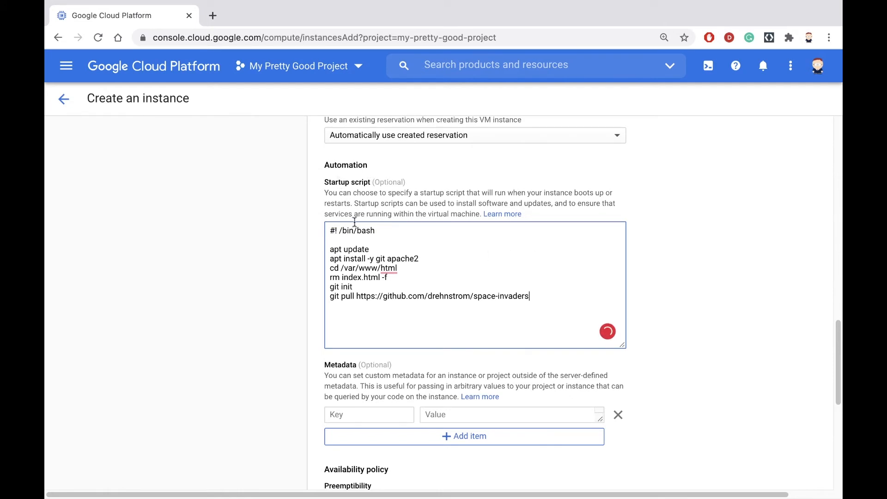
{"action": "scroll", "scroll_direction": "down", "scroll_amount": 3}
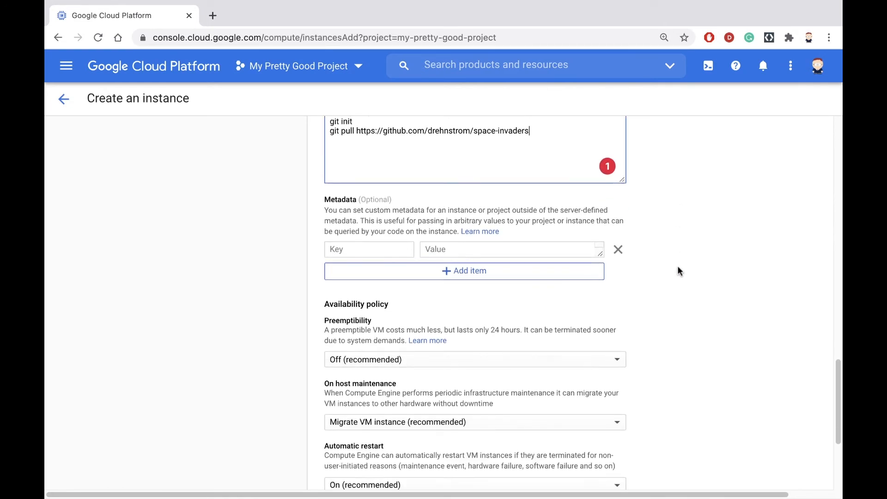
{"action": "scroll", "scroll_direction": "down", "scroll_amount": 3}
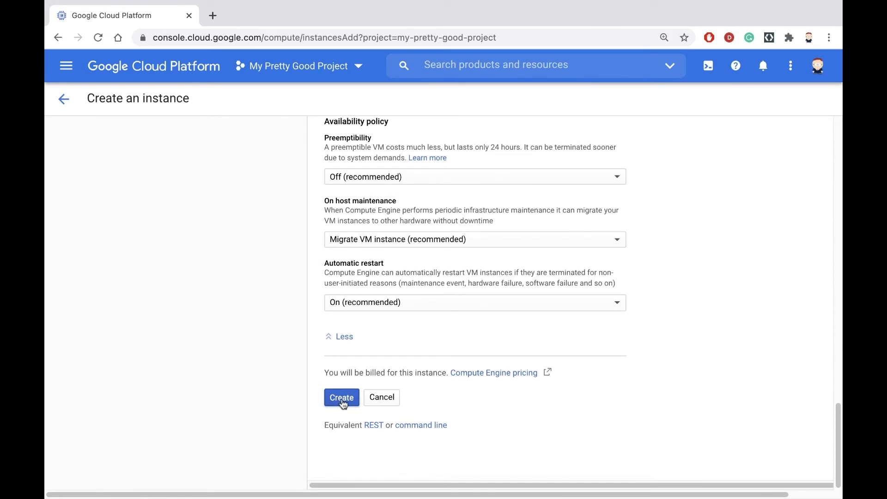
{"action": "left_click", "coordinate": [341, 397]}
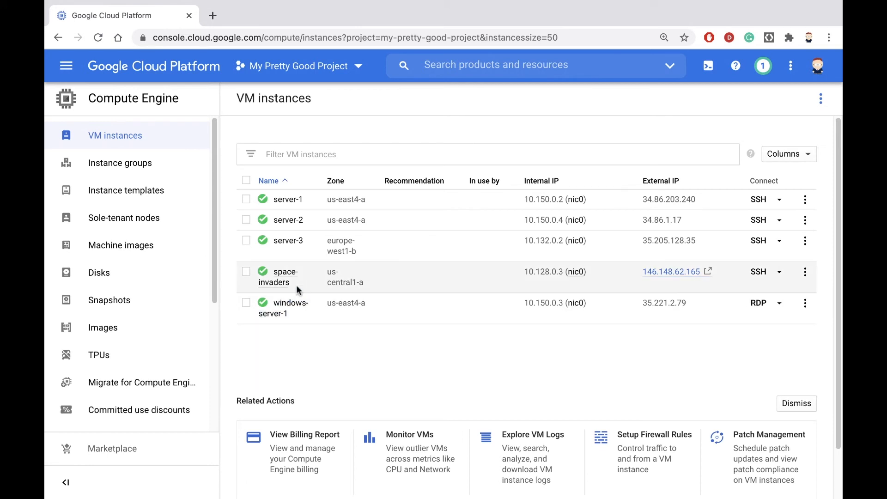
{"action": "mouse_move", "coordinate": [304, 282]}
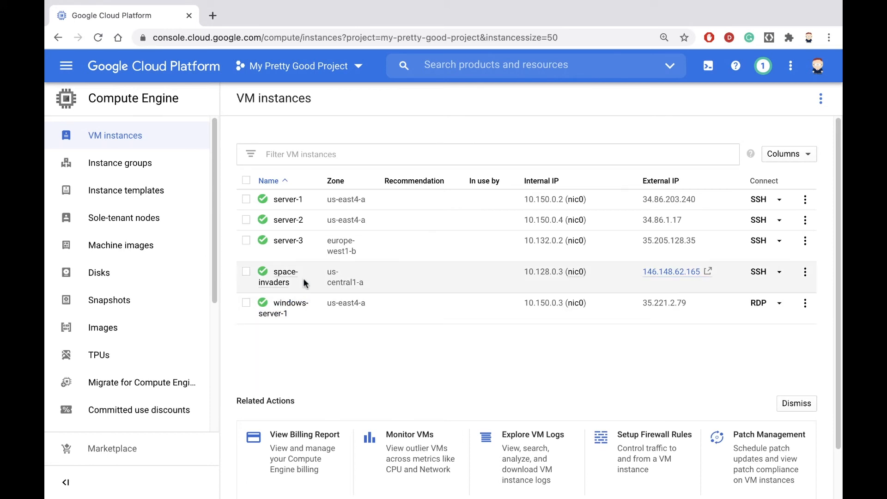
{"action": "mouse_move", "coordinate": [368, 282]}
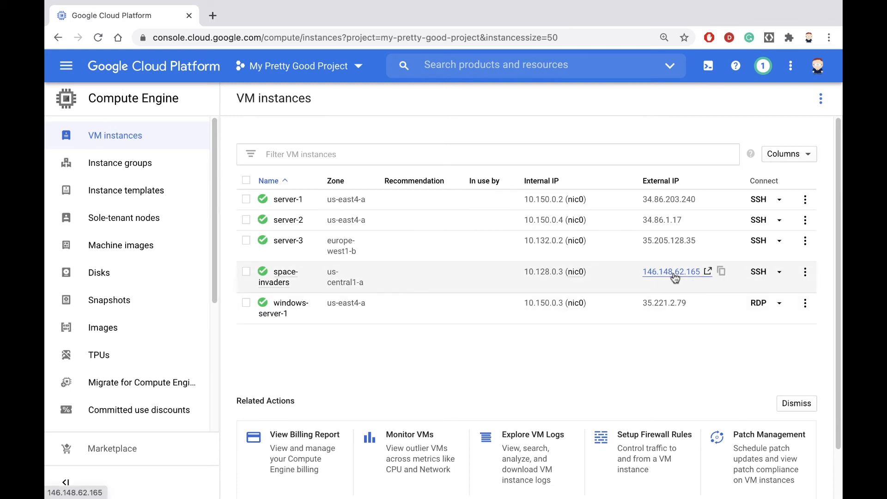
Open external IP 146.148.62.165 and start a Space Invaders game.
{"action": "left_click", "coordinate": [672, 272]}
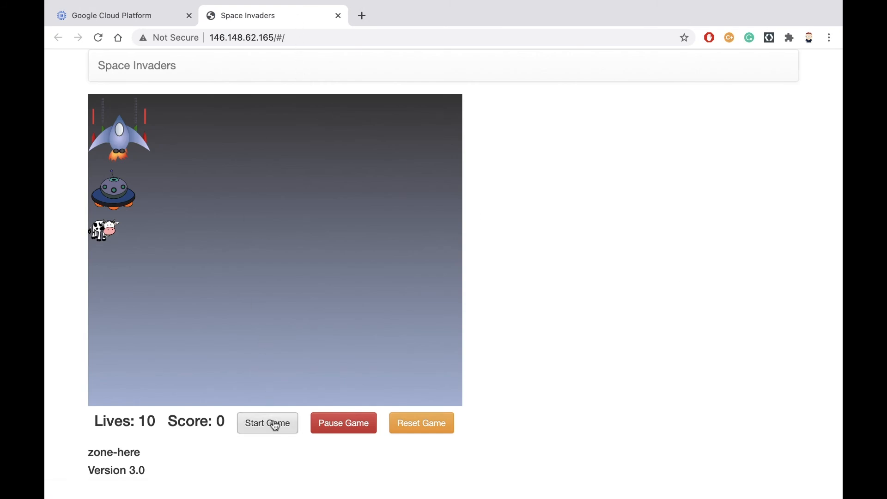
{"action": "left_click", "coordinate": [267, 423]}
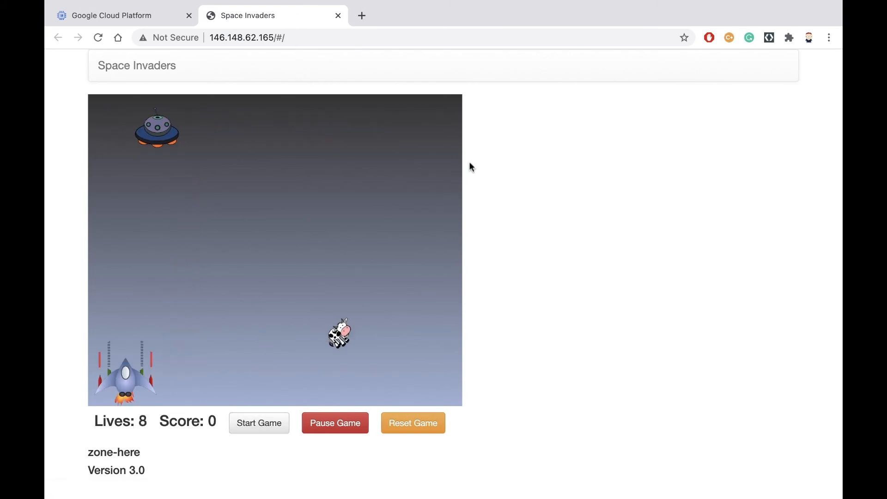